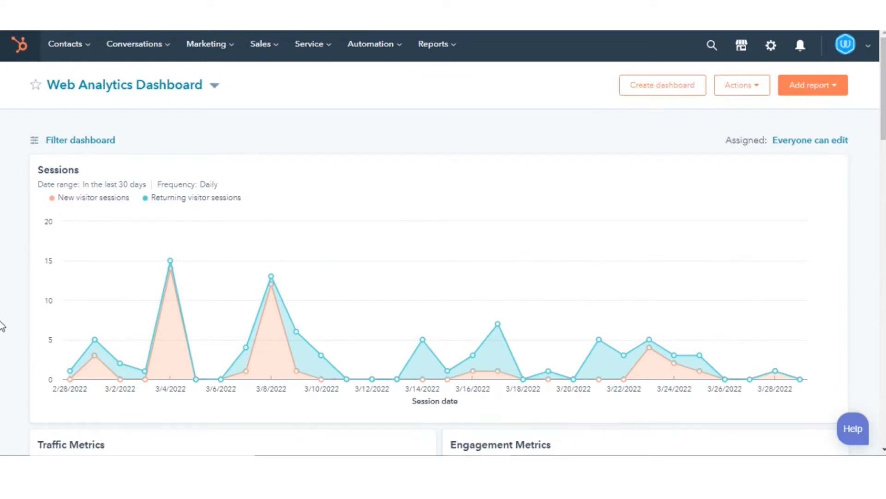
{"action": "mouse_move", "coordinate": [209, 107]}
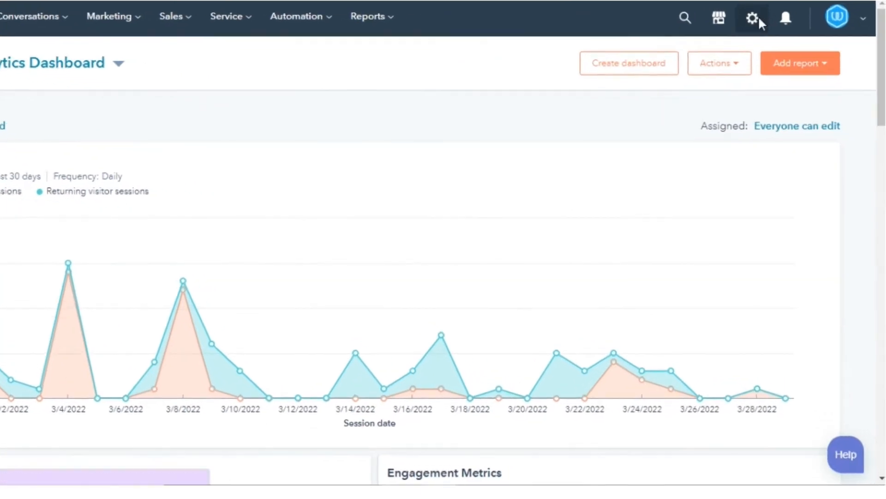
Go to the Quotes settings page under Objects in HubSpot account settings.
{"action": "left_click", "coordinate": [751, 17]}
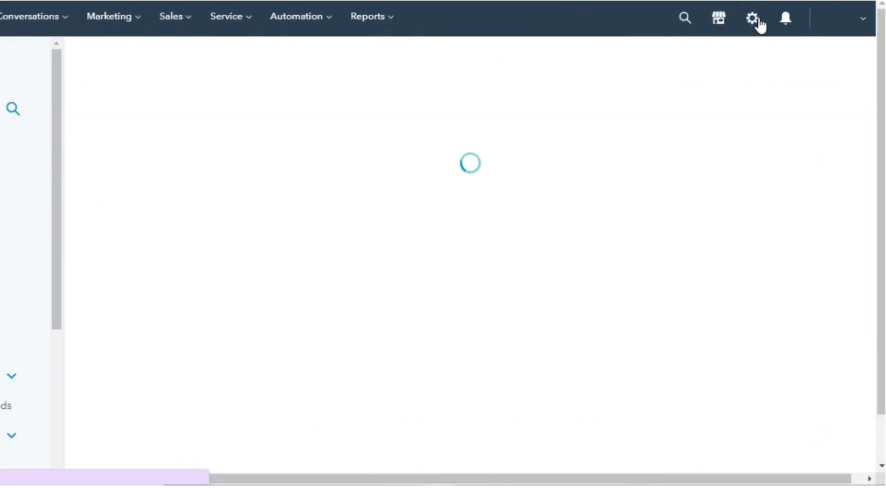
{"action": "left_click", "coordinate": [753, 18]}
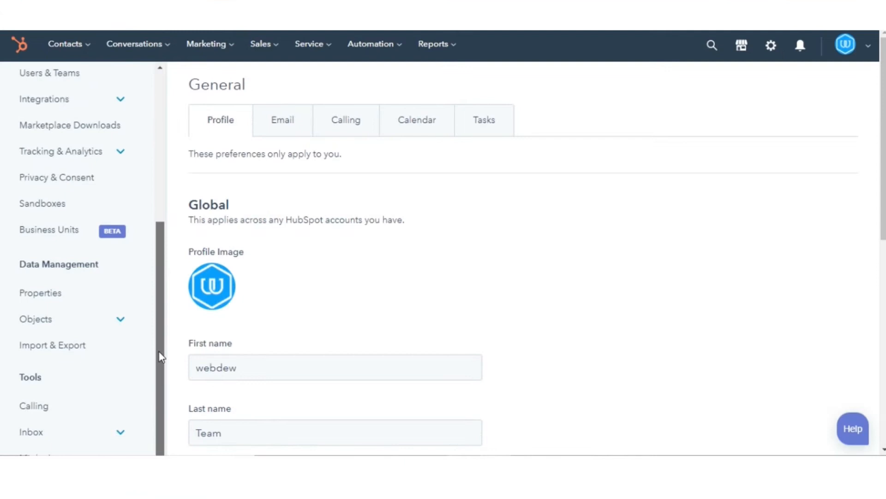
{"action": "left_click", "coordinate": [36, 318]}
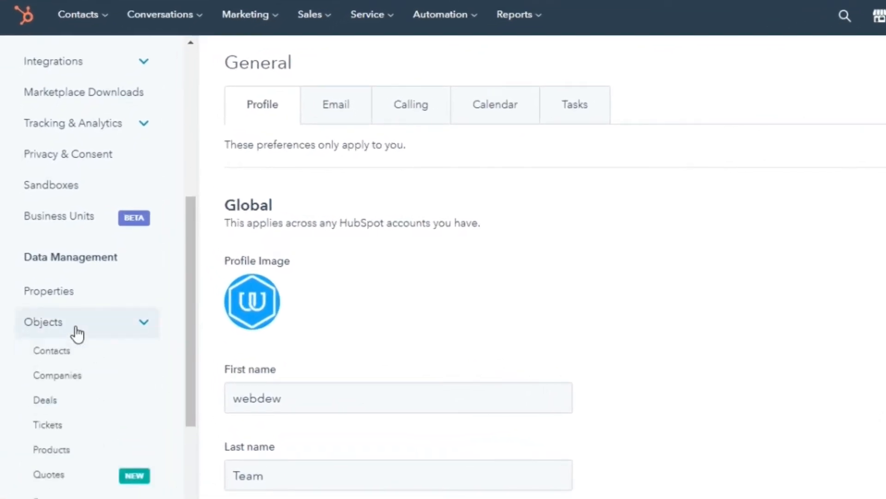
{"action": "scroll", "scroll_direction": "down", "scroll_amount": 3}
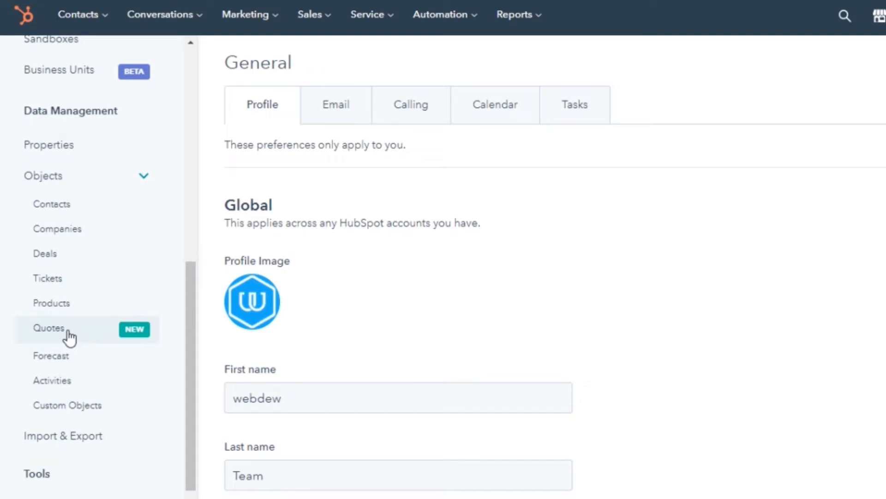
{"action": "left_click", "coordinate": [49, 328]}
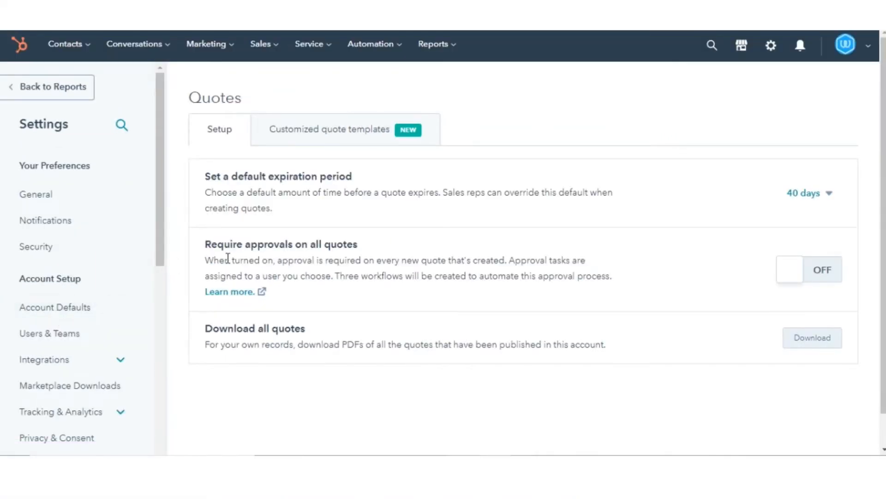
Turn on Require approvals on all quotes and set the approver with approval workflows created.
{"action": "left_click_drag", "start_coordinate": [211, 244], "coordinate": [320, 244]}
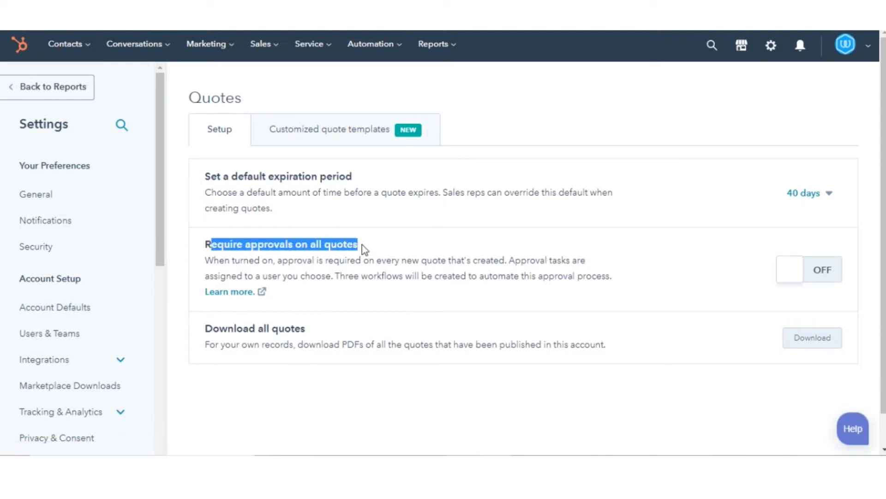
{"action": "left_click", "coordinate": [808, 270]}
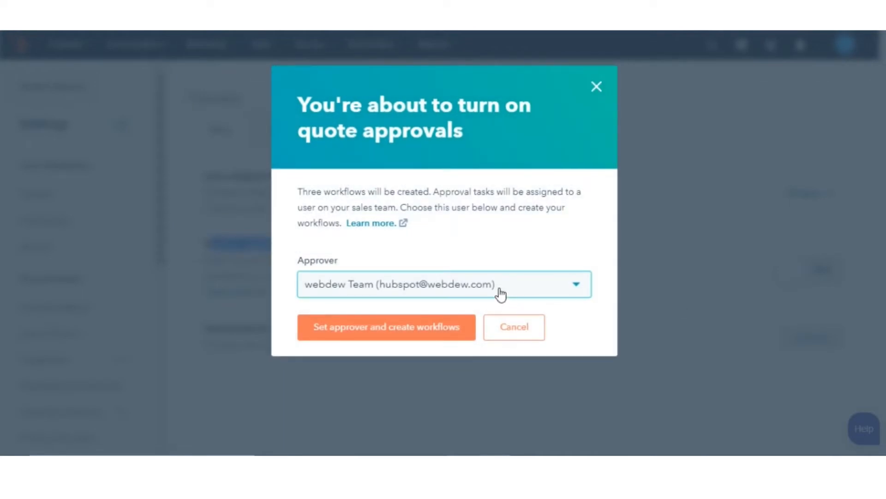
{"action": "left_click", "coordinate": [575, 284]}
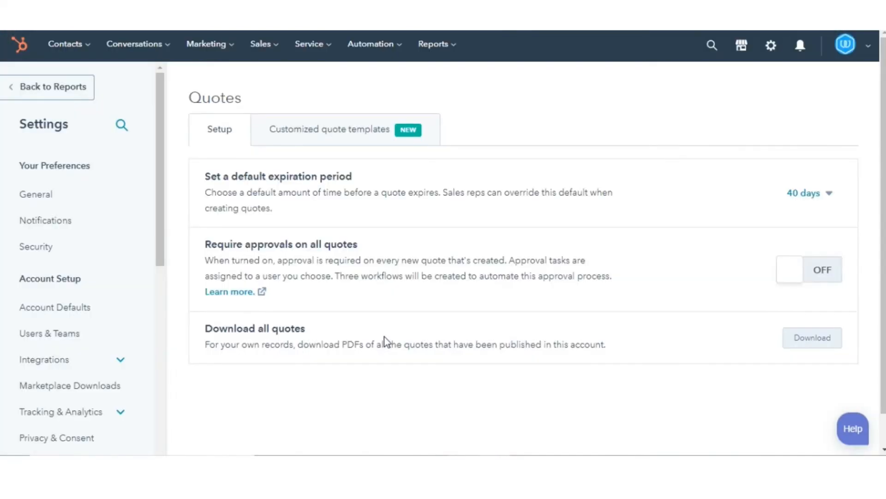
{"action": "left_click", "coordinate": [810, 269]}
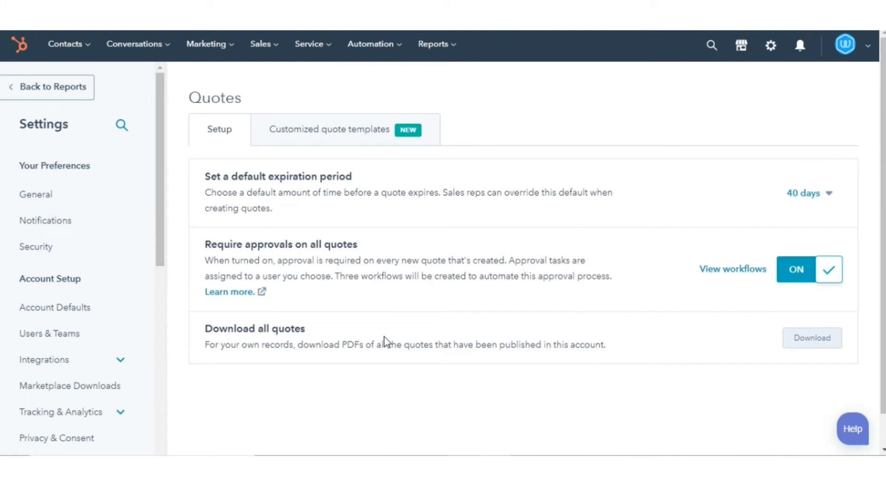
{"action": "mouse_move", "coordinate": [270, 71]}
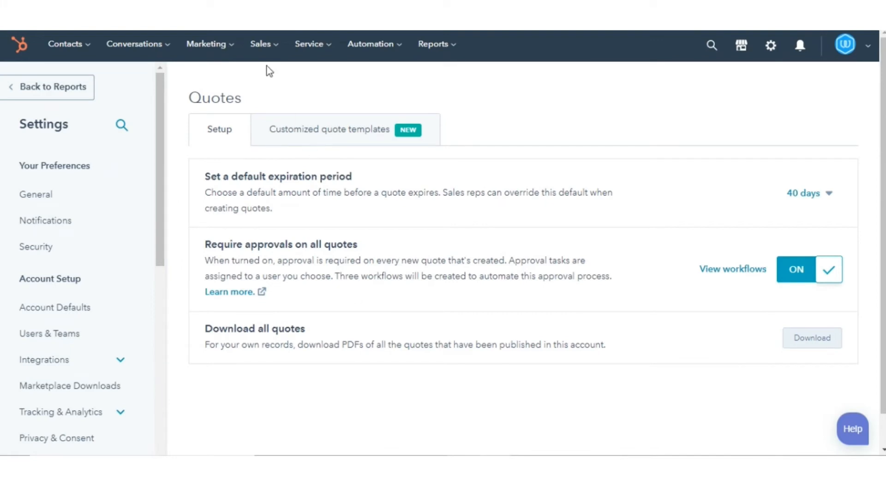
Go to the quotes list from the Sales menu.
{"action": "left_click", "coordinate": [260, 45]}
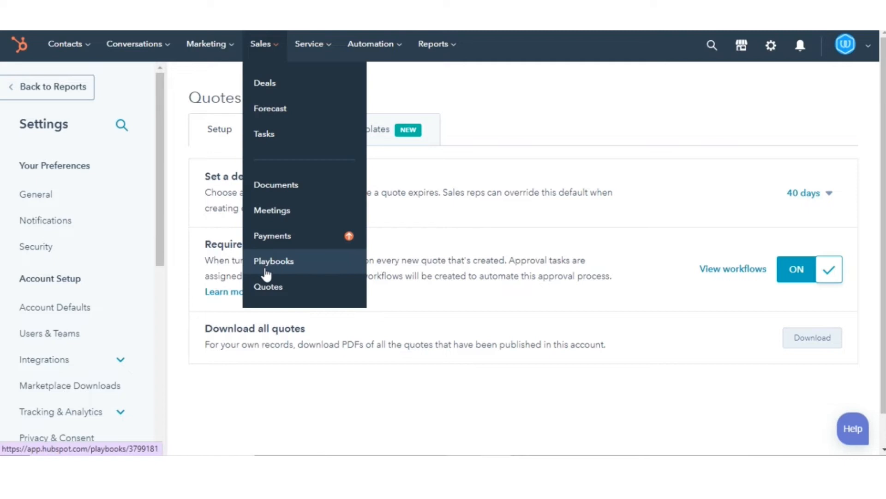
{"action": "left_click", "coordinate": [268, 286]}
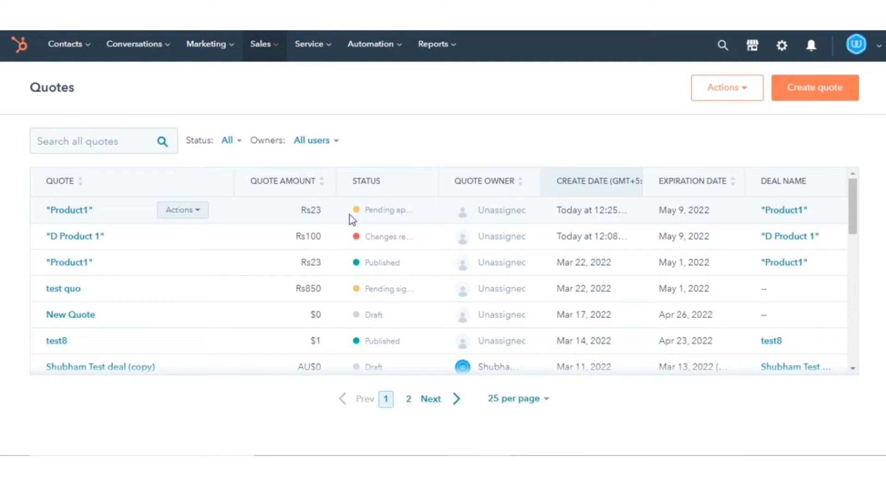
{"action": "mouse_move", "coordinate": [356, 209]}
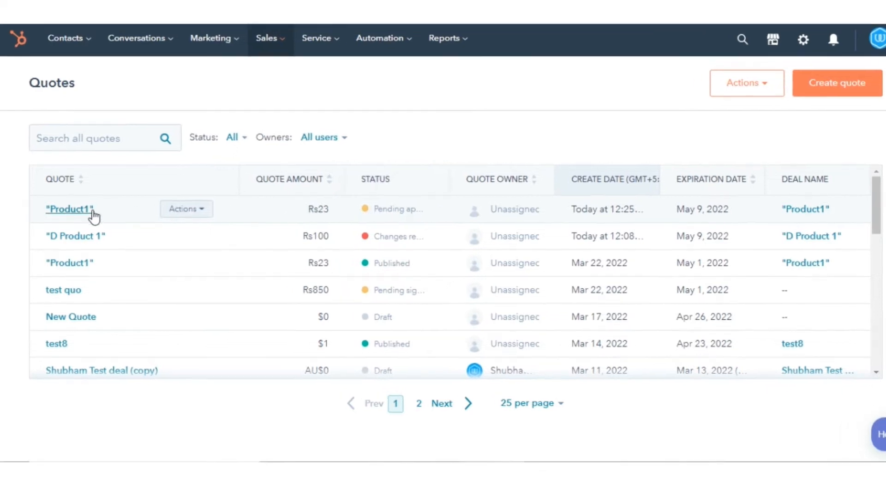
Open the Product1 quote that is pending approval for review.
{"action": "left_click", "coordinate": [186, 208]}
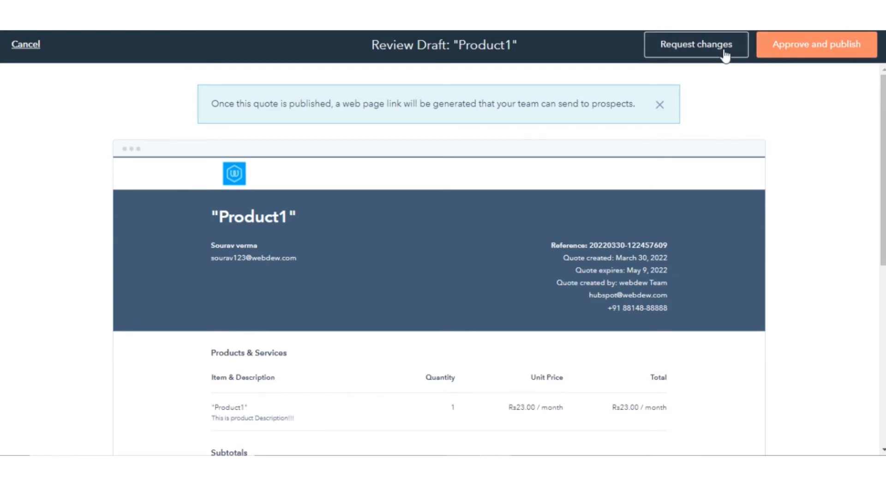
{"action": "left_click", "coordinate": [696, 45]}
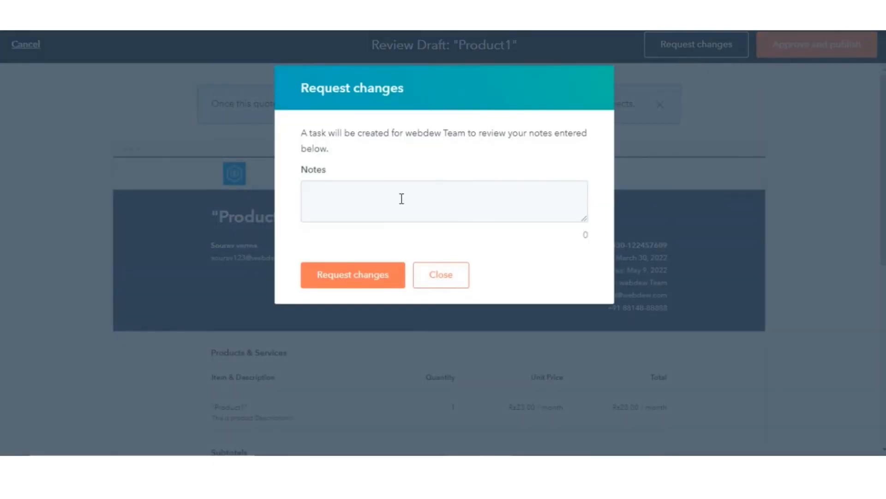
{"action": "left_click", "coordinate": [444, 201]}
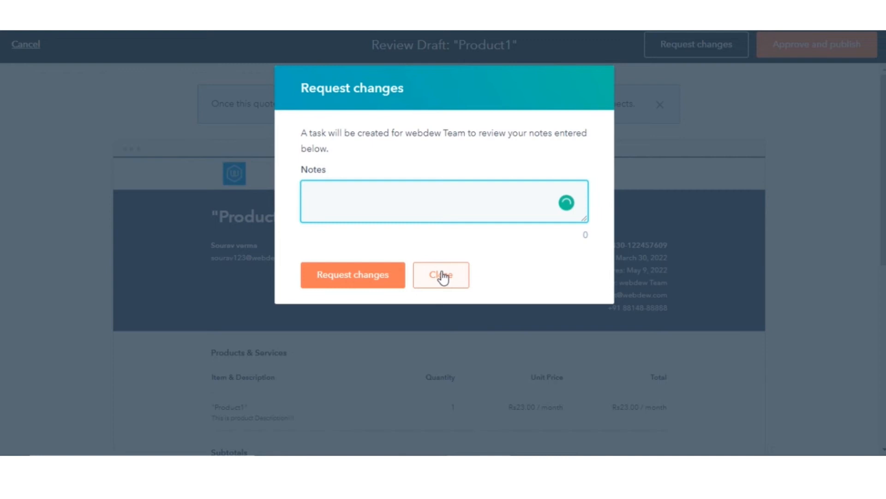
{"action": "left_click", "coordinate": [441, 275]}
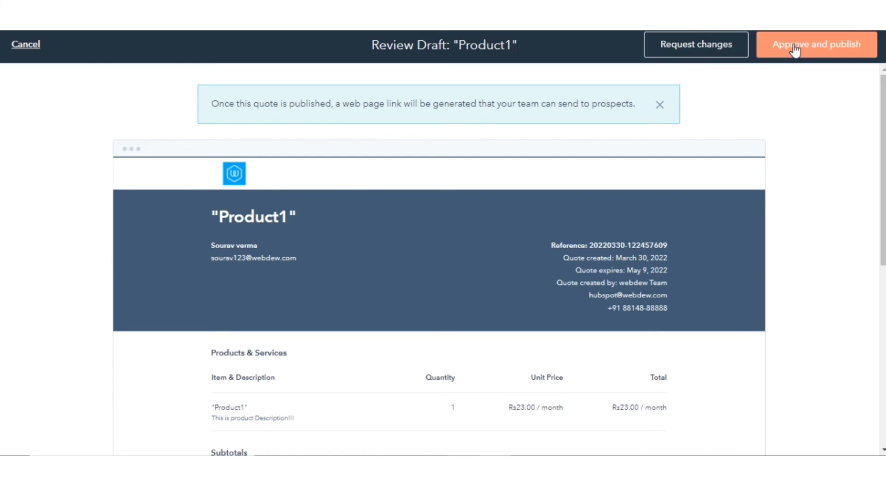
Approve and publish the Product1 quote, generating its shareable web page link.
{"action": "left_click", "coordinate": [817, 45]}
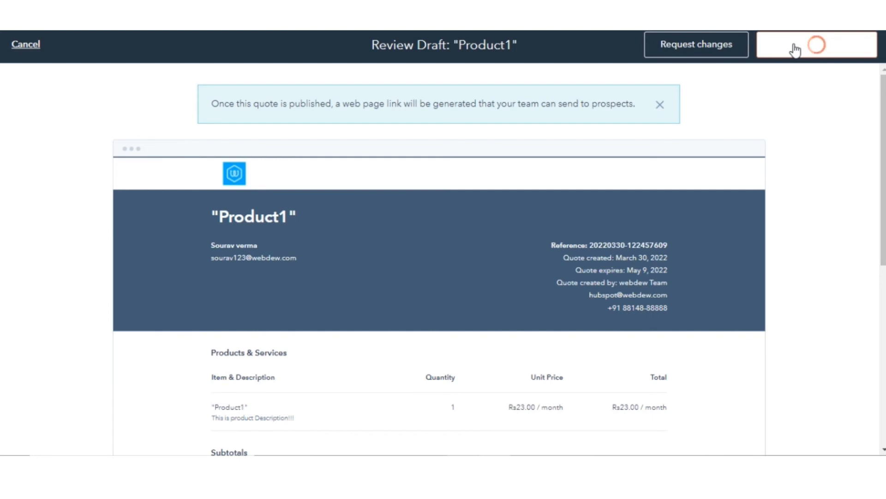
{"action": "left_click", "coordinate": [816, 44]}
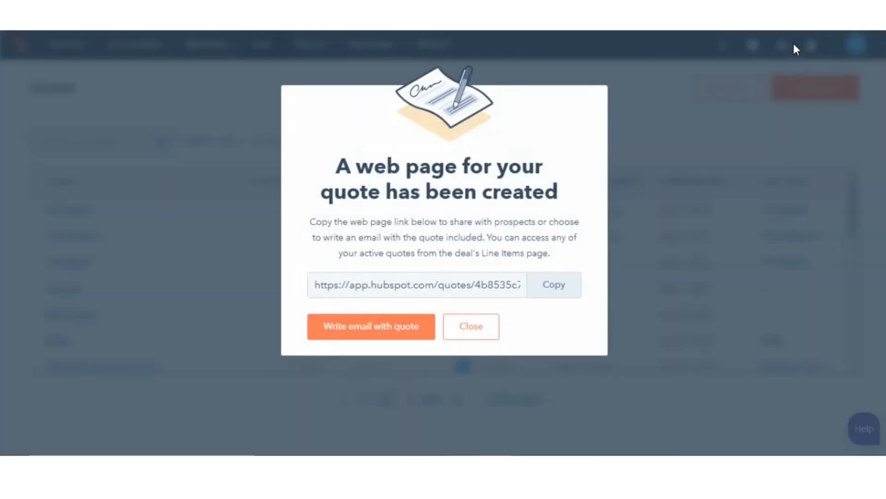
{"action": "mouse_move", "coordinate": [503, 307]}
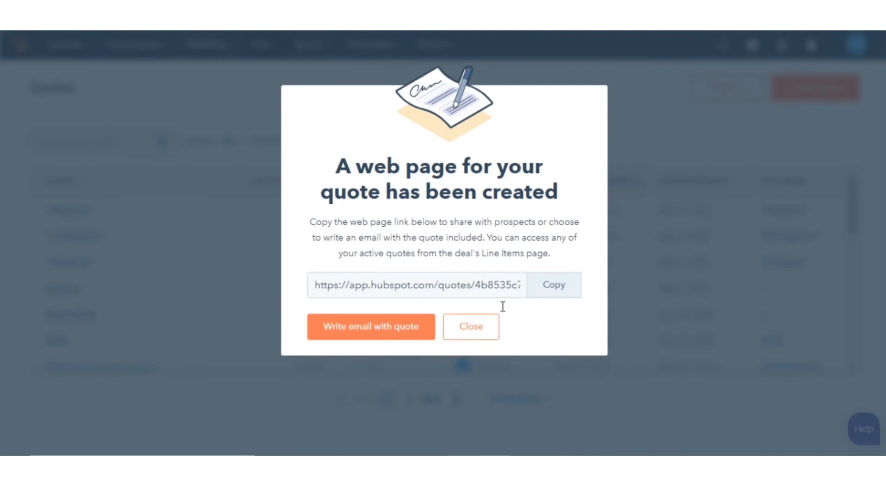